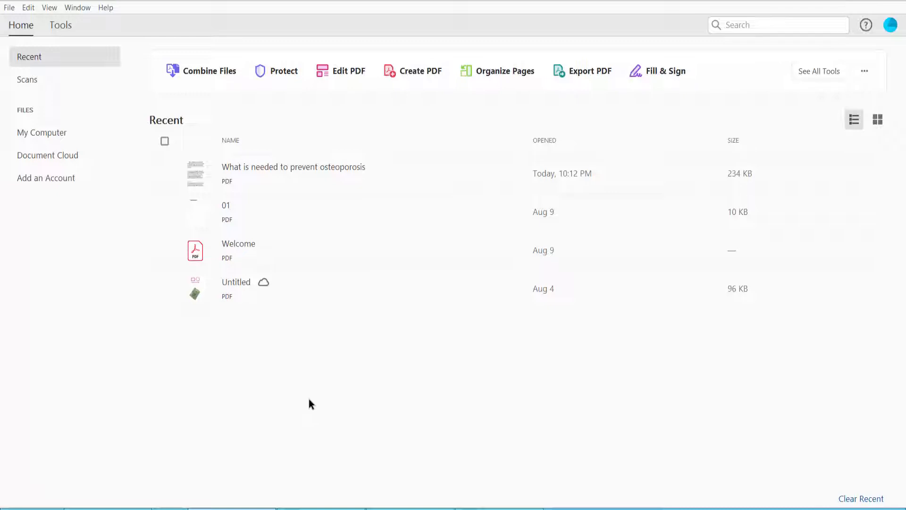
pyautogui.moveTo(337, 186)
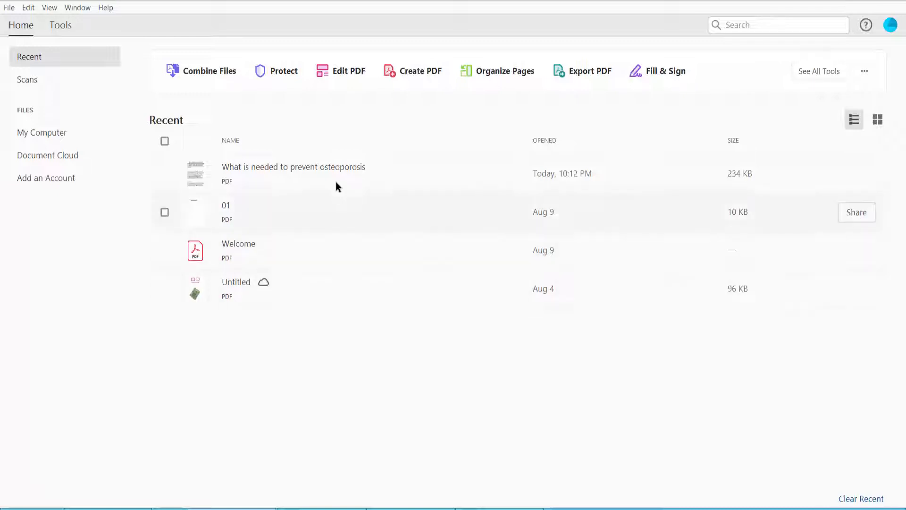
# Open 'What is needed to prevent osteoporosis' from the Home tab's Recent files list
pyautogui.doubleClick(293, 167)
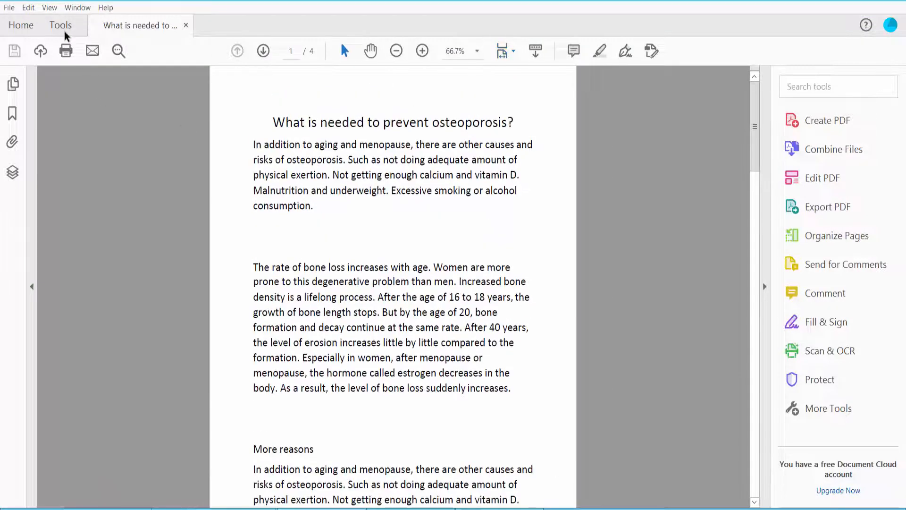
# In Export PDF, choose Text (Accessible) from More Formats and start the export
pyautogui.click(60, 25)
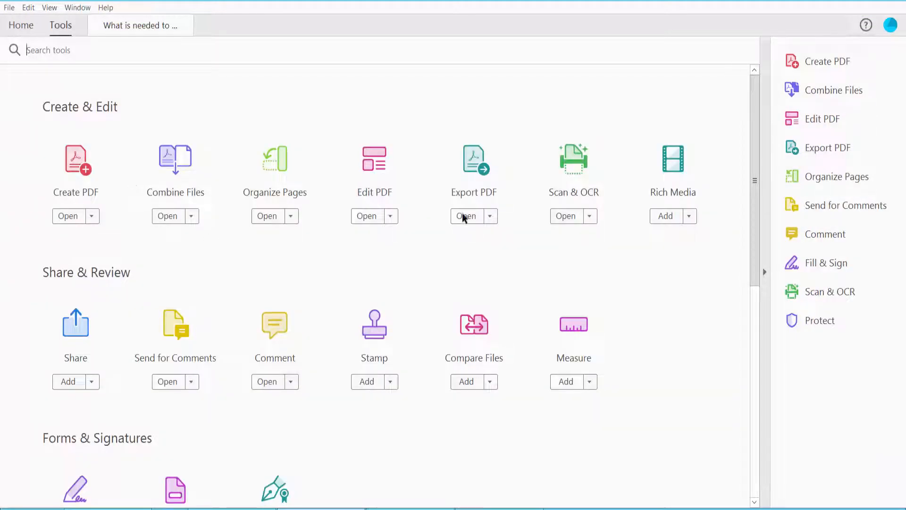
pyautogui.click(466, 216)
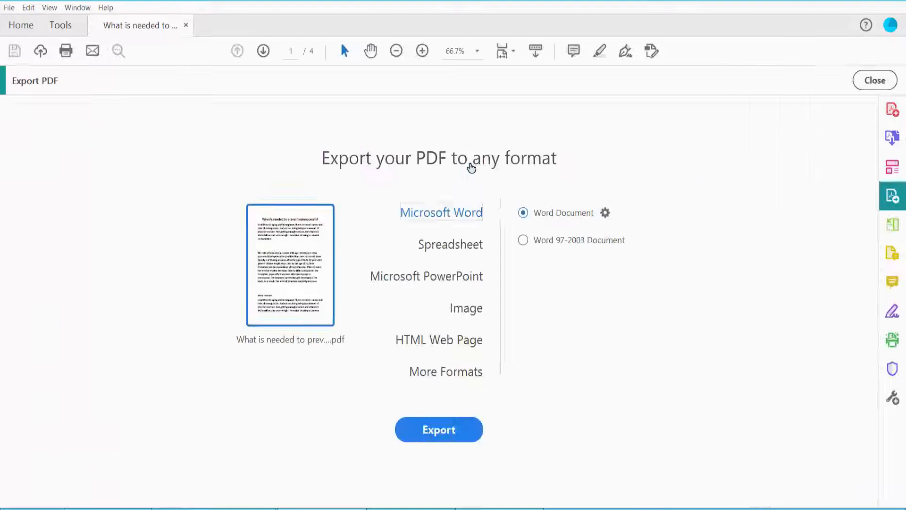
pyautogui.click(445, 371)
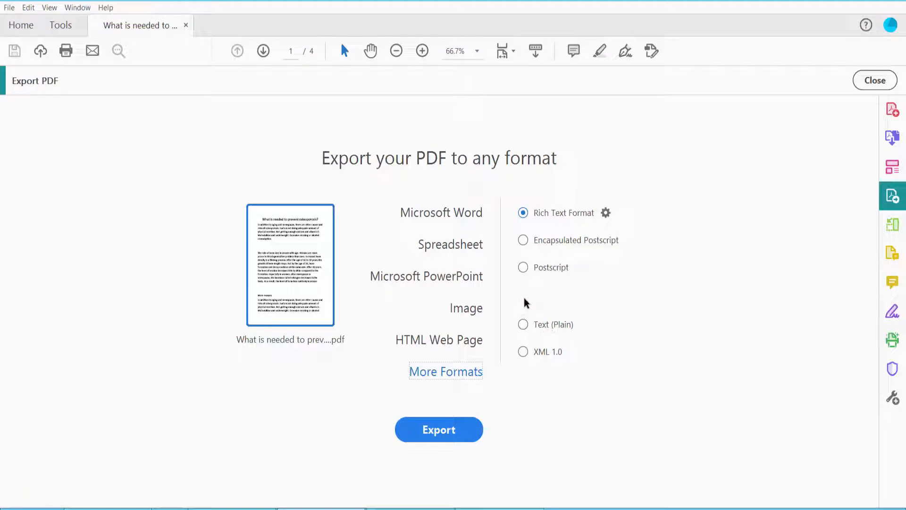
pyautogui.click(523, 295)
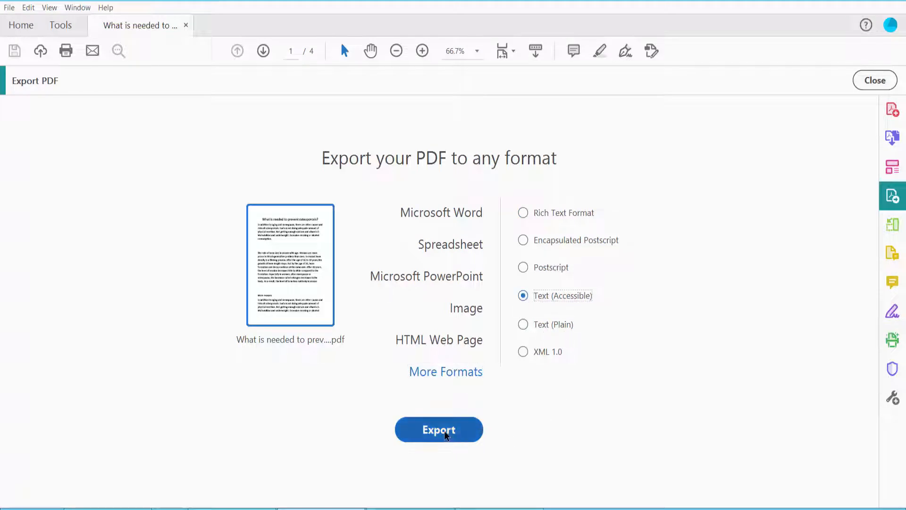
pyautogui.click(438, 430)
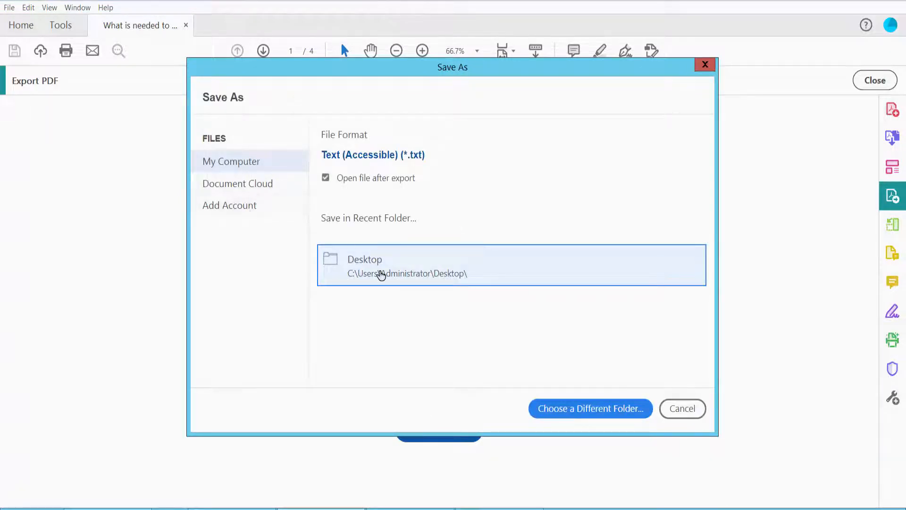
# Save the accessible text file to the Desktop, then close the Notepad window showing it
pyautogui.click(590, 408)
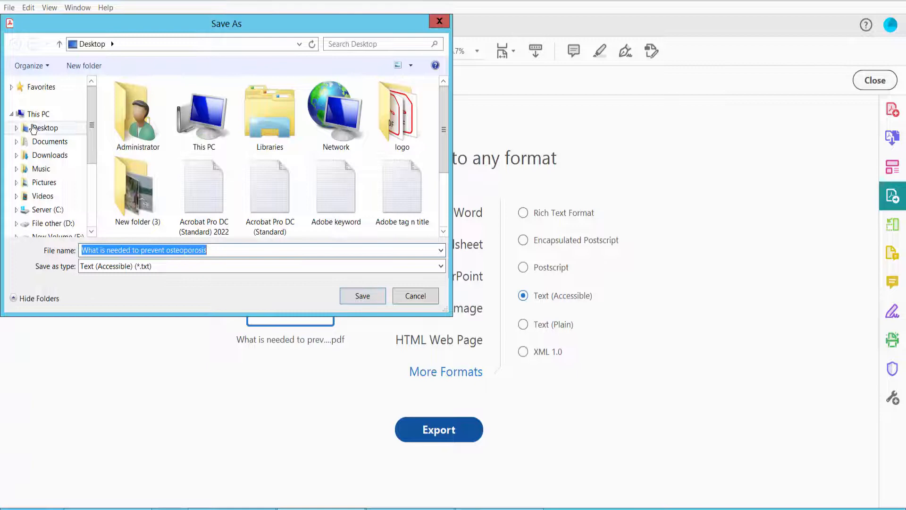
pyautogui.click(362, 295)
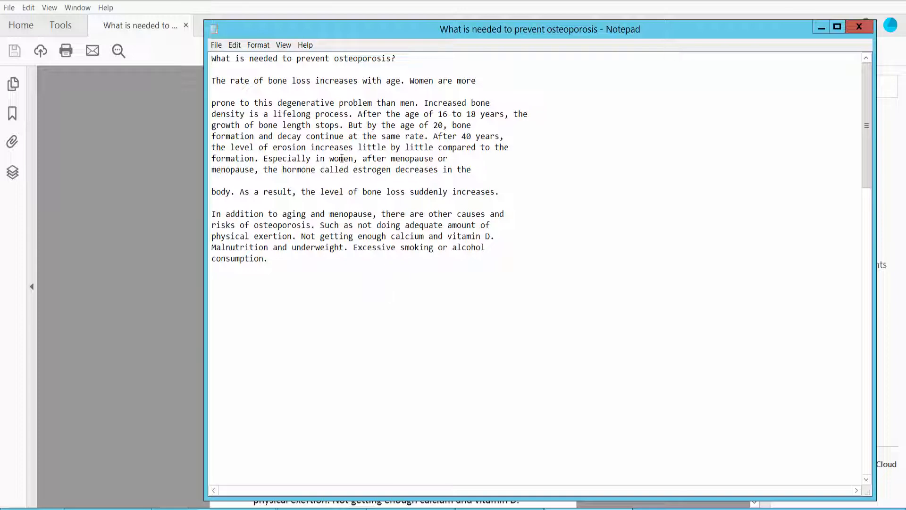
pyautogui.click(859, 27)
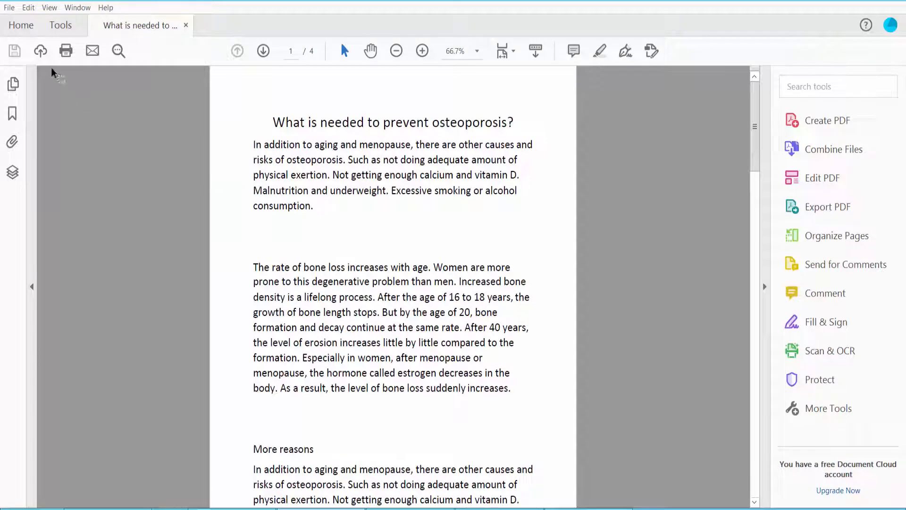
# Choose Text (Plain) as the Export PDF format and start the export
pyautogui.click(60, 25)
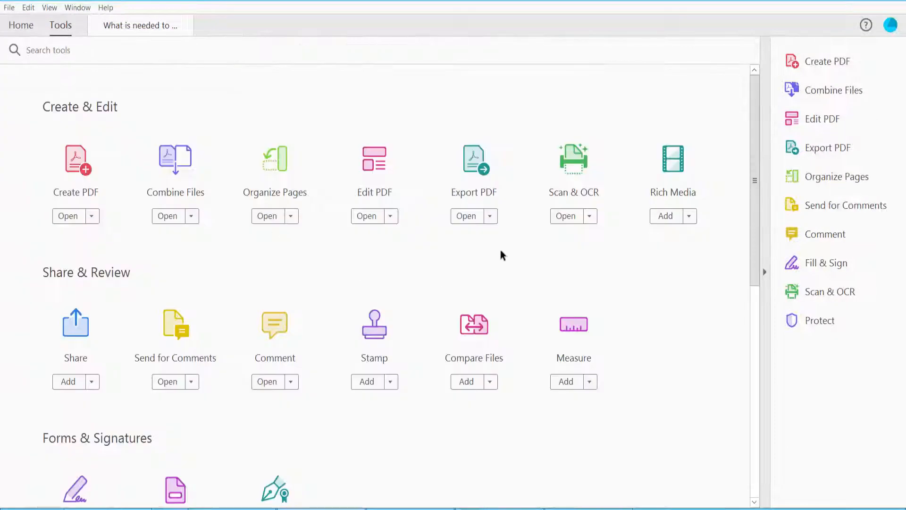
pyautogui.click(466, 216)
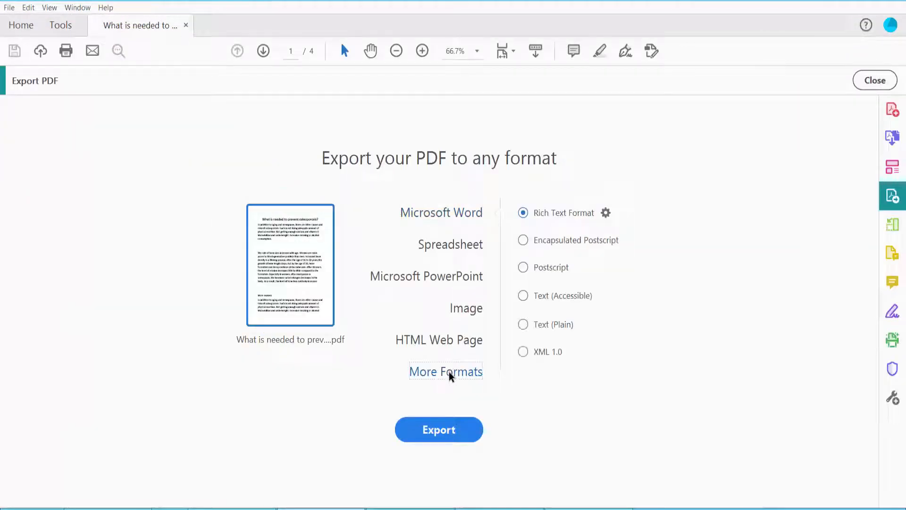
pyautogui.click(523, 325)
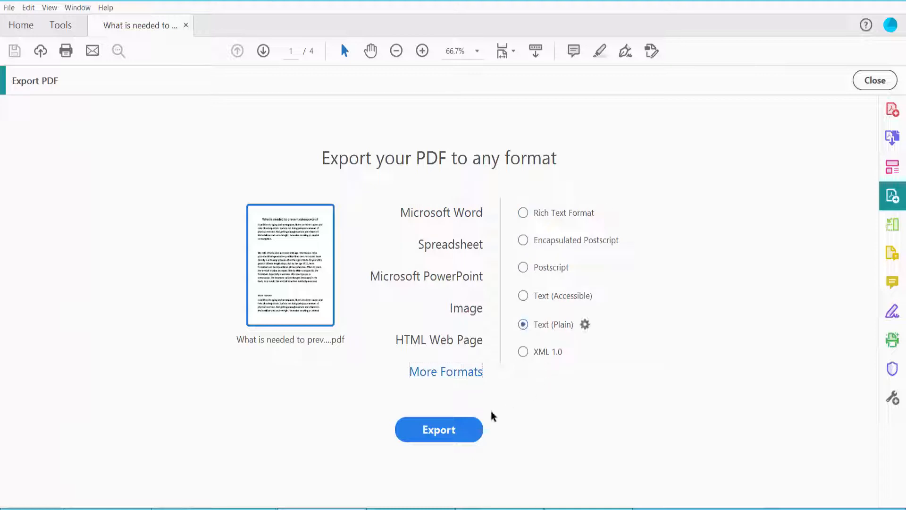
pyautogui.click(438, 429)
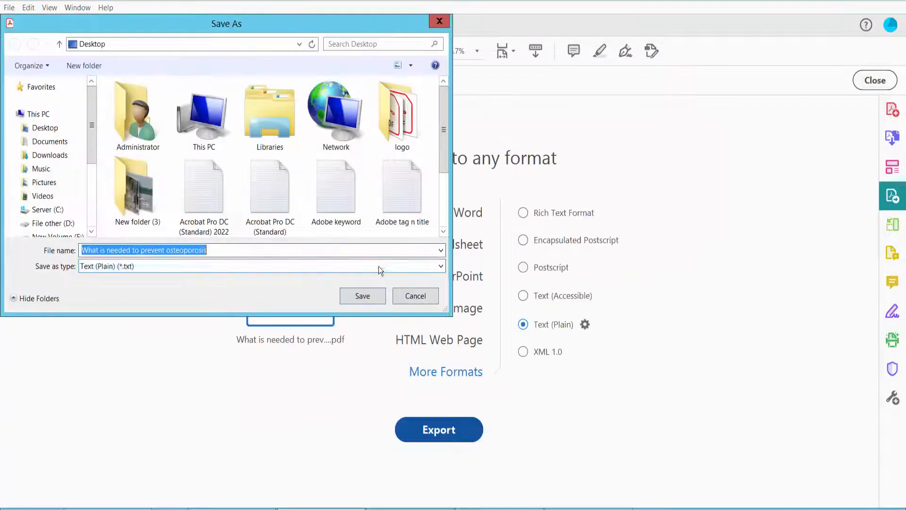
# Save to the Desktop as 'What is needed to prevent osteoporosis01'
pyautogui.click(237, 250)
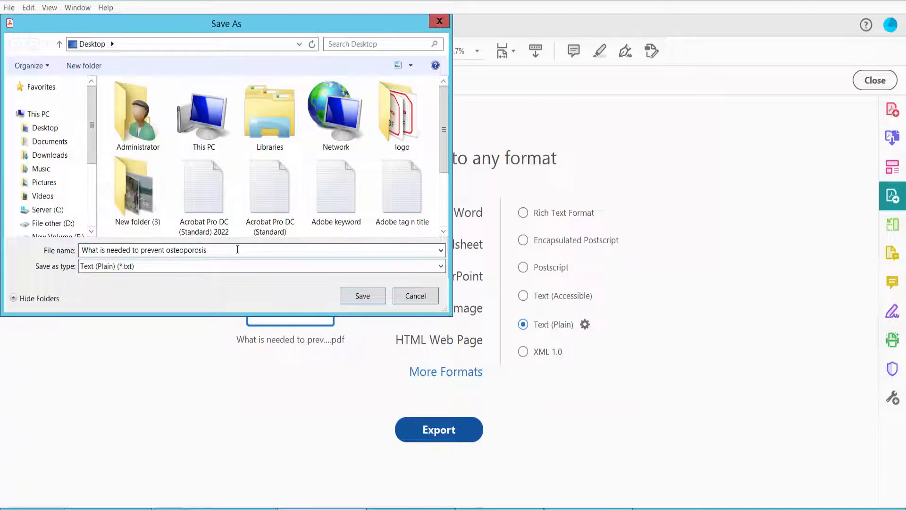
pyautogui.write('01')
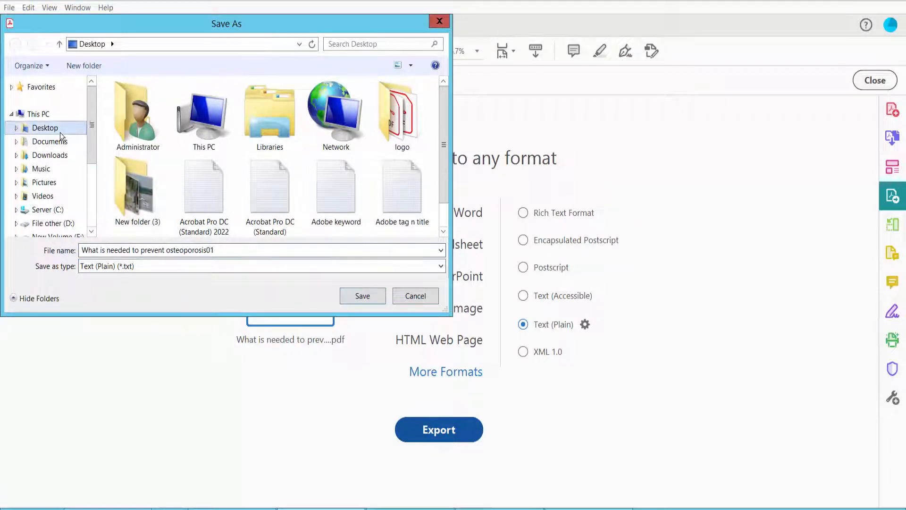
pyautogui.click(362, 295)
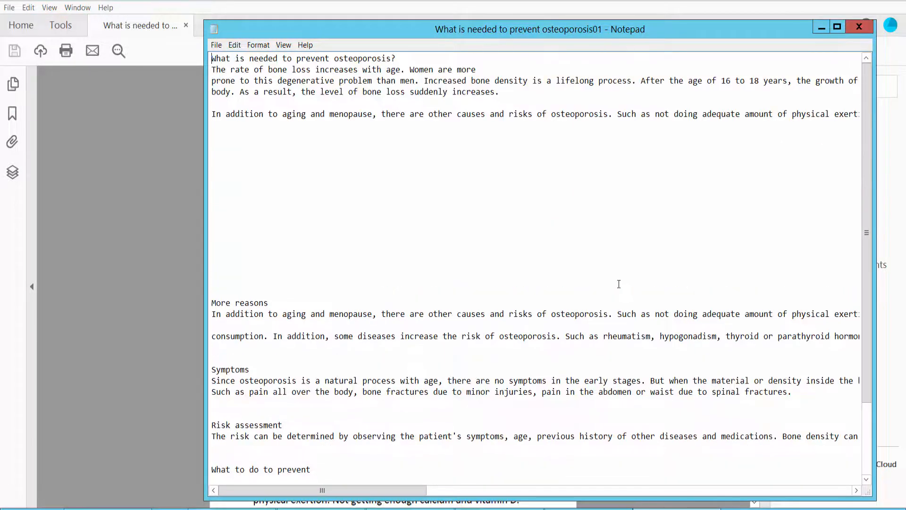
pyautogui.moveTo(601, 279)
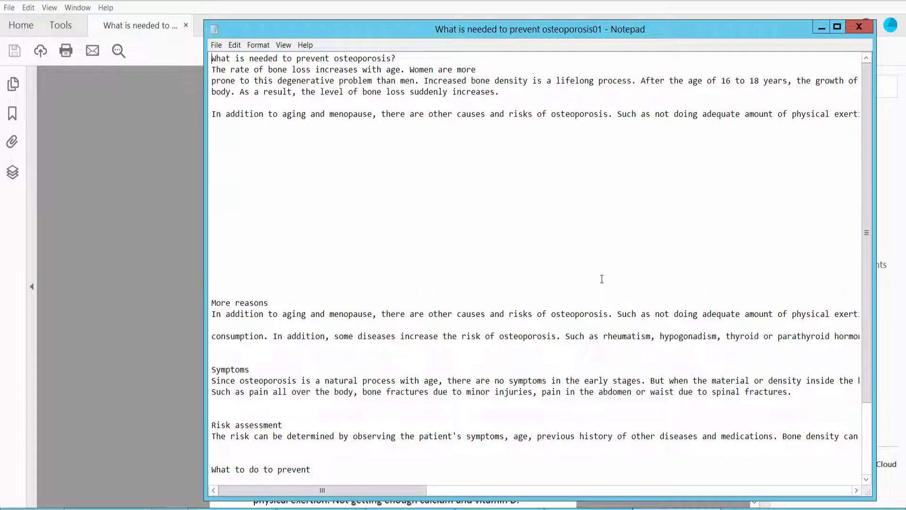